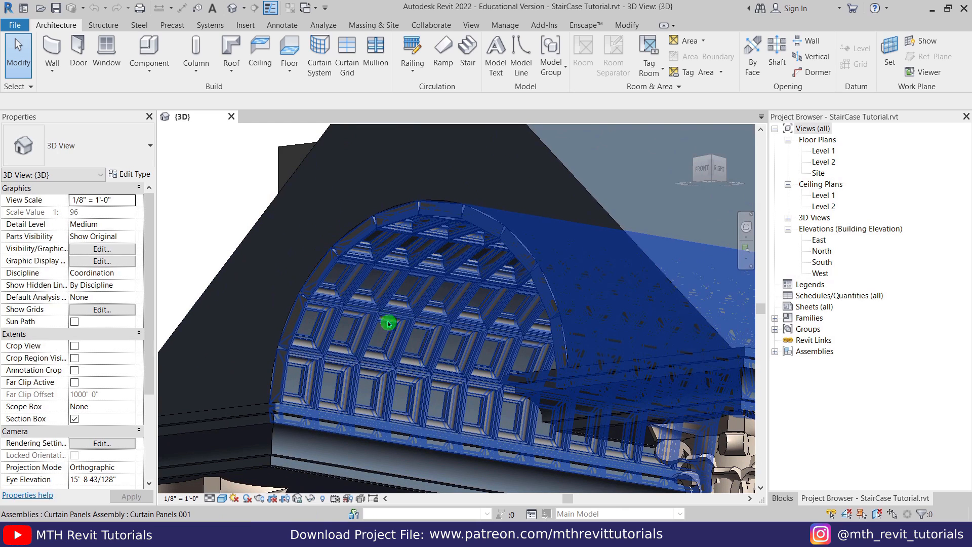
mouse_move(400, 293)
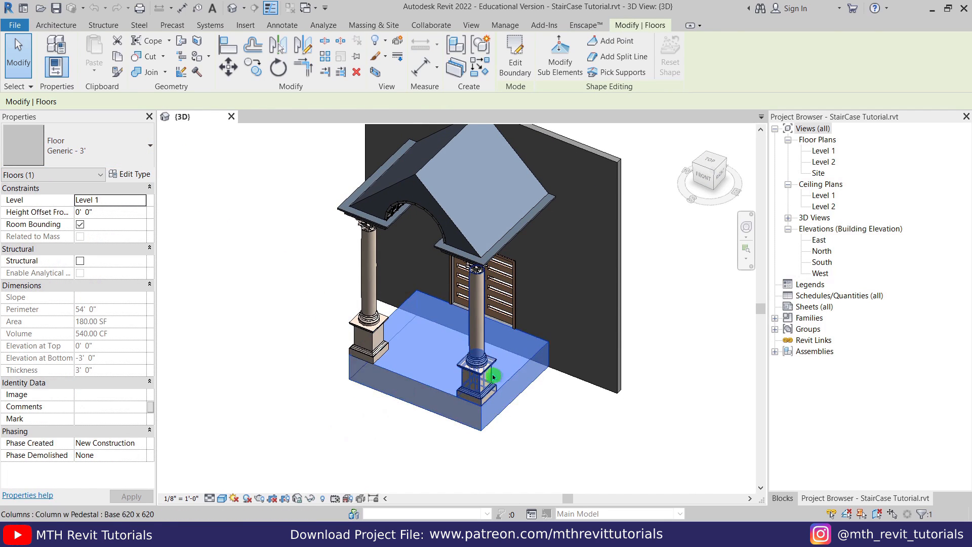
Step: Open the Level 1 floor plan from the Project Browser
double_click(823, 150)
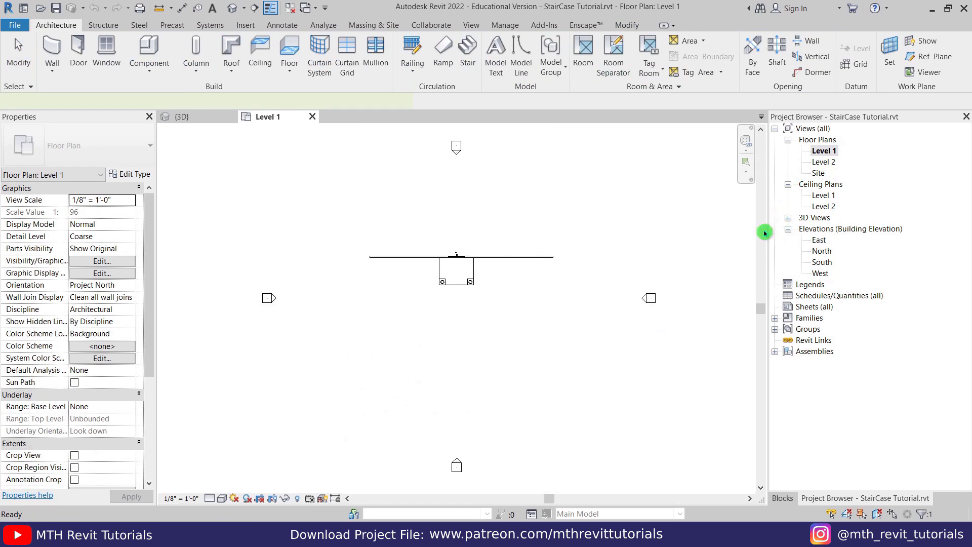
Step: Start a monolithic stair with Top Level set to None and desired height 3'
left_click(467, 52)
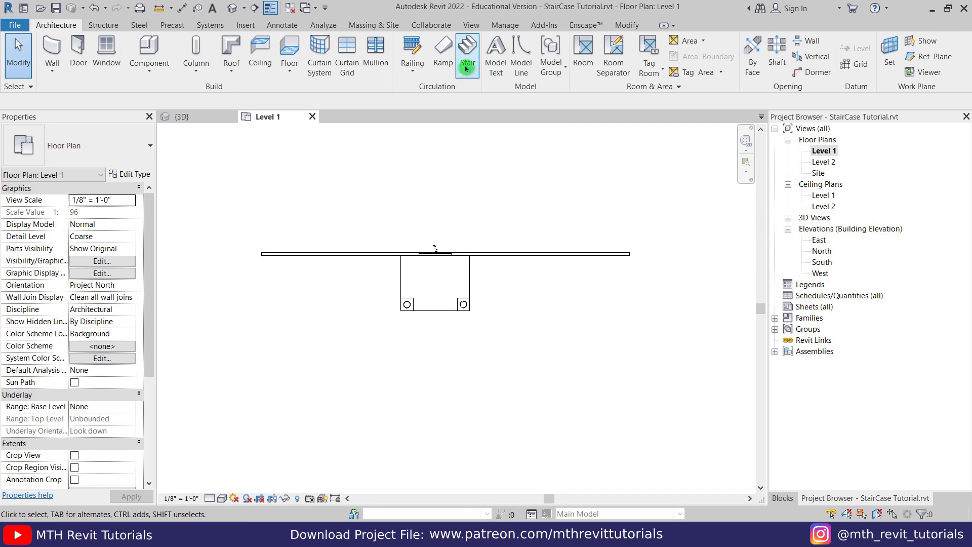
left_click(467, 53)
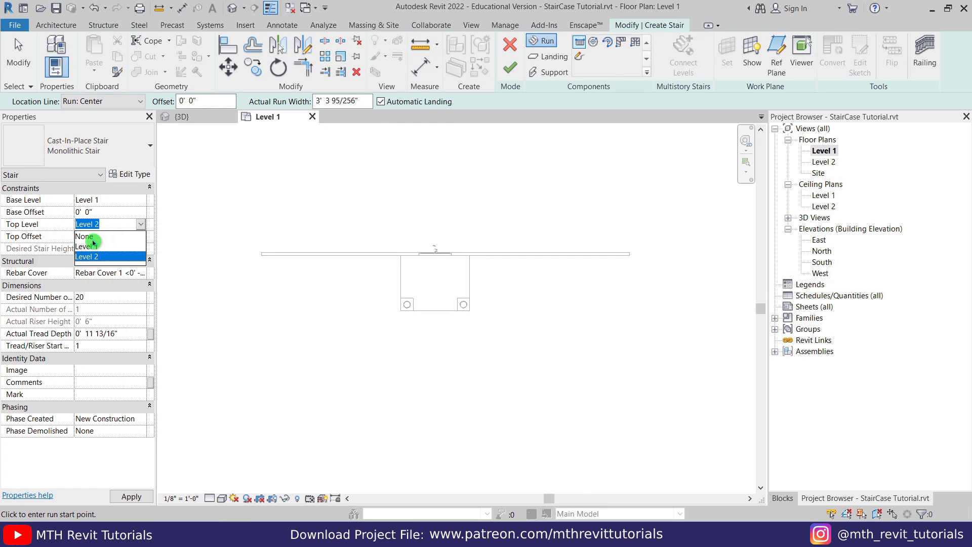
left_click(84, 236)
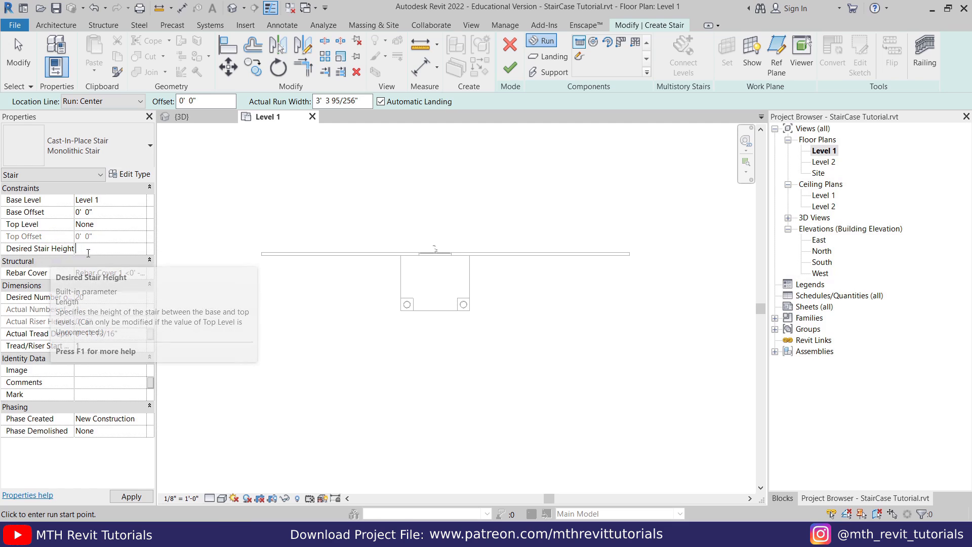
type("3'  0\"")
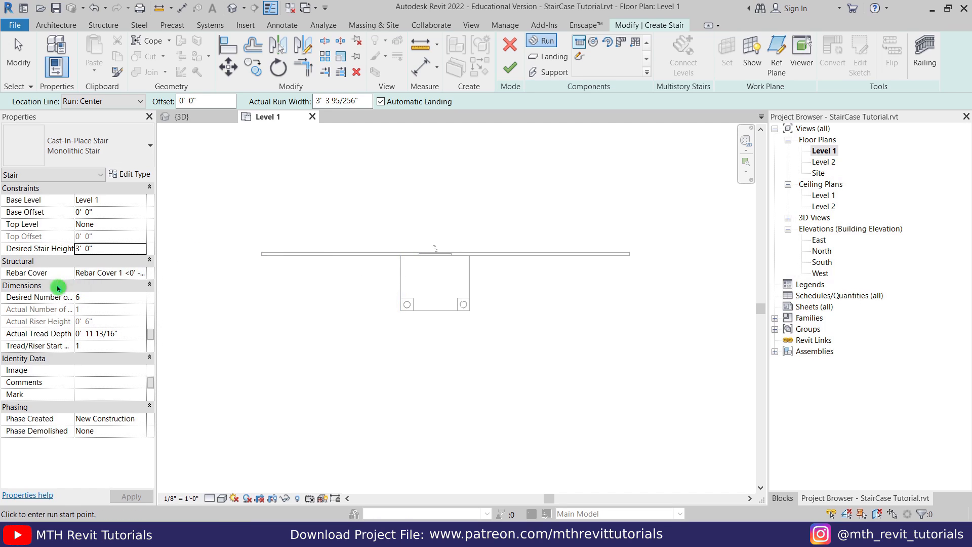
mouse_move(87, 303)
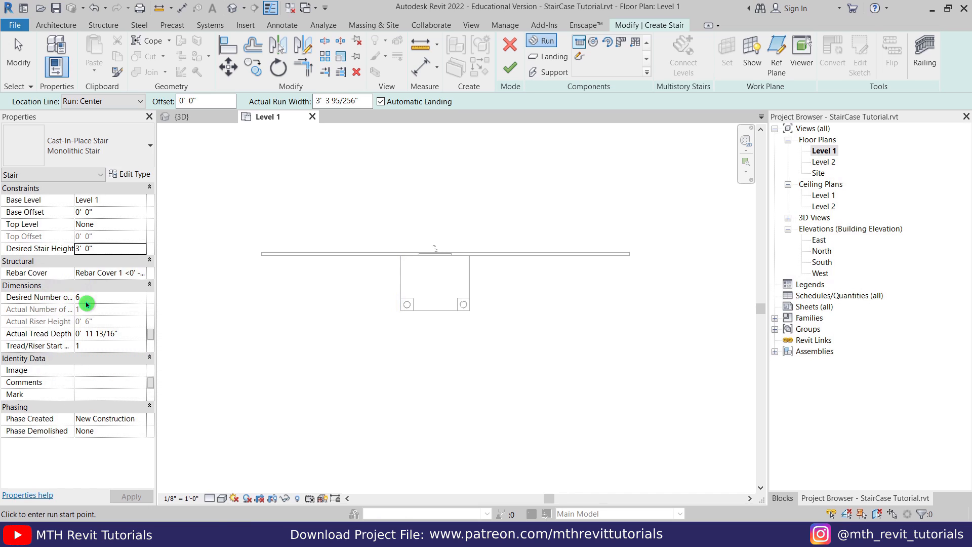
mouse_move(418, 354)
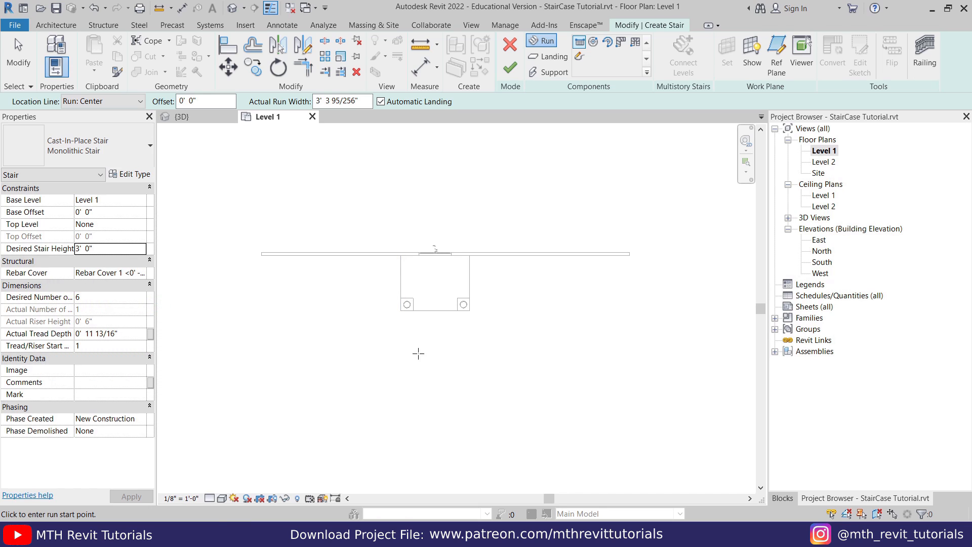
Step: Sketch the six-riser run below the porch and widen it between the columns
left_click(433, 251)
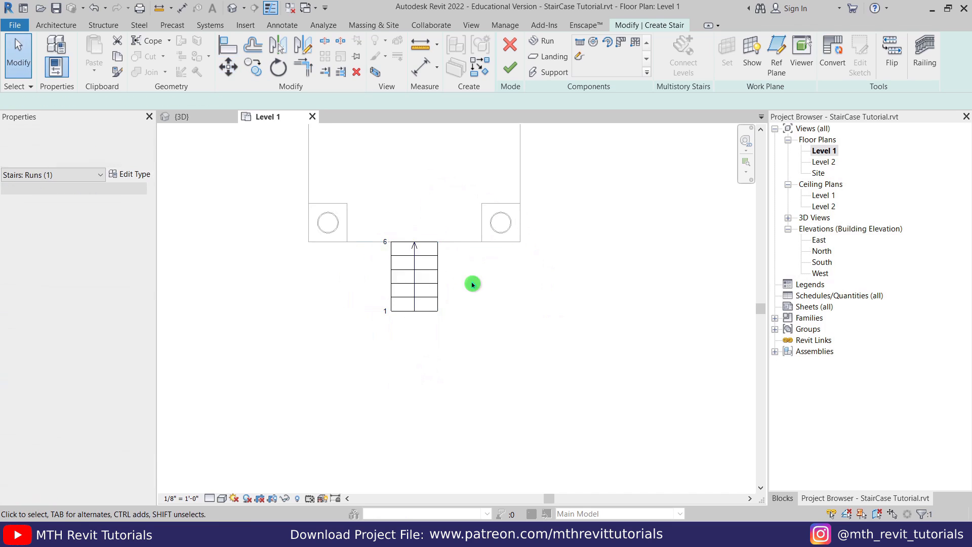
left_click(413, 277)
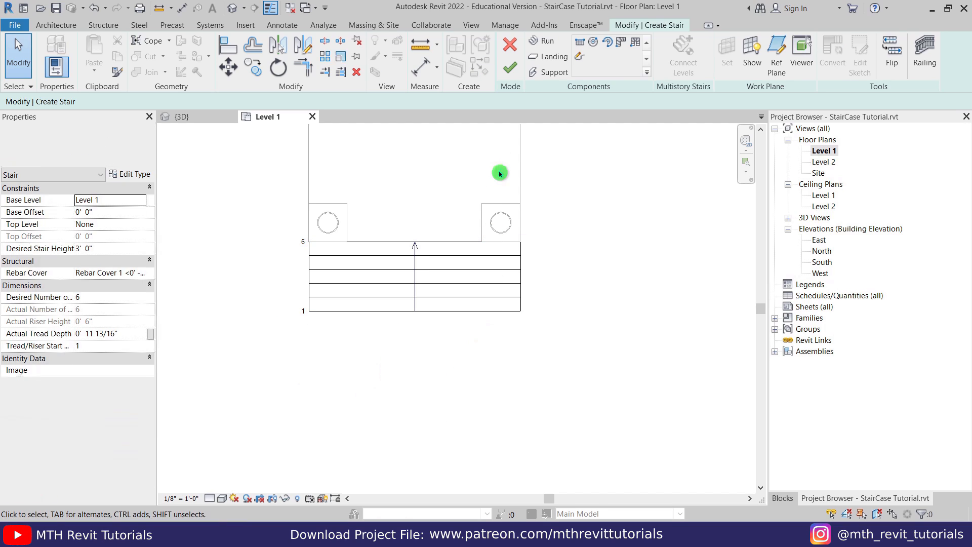
left_click(508, 66)
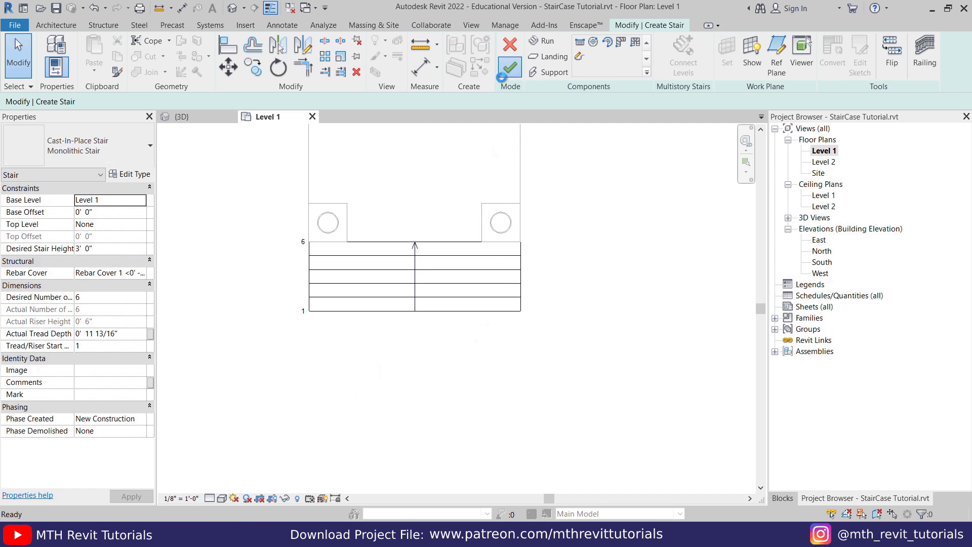
Step: Finish the stair and apply a Base Offset of -3' to it
left_click(181, 116)
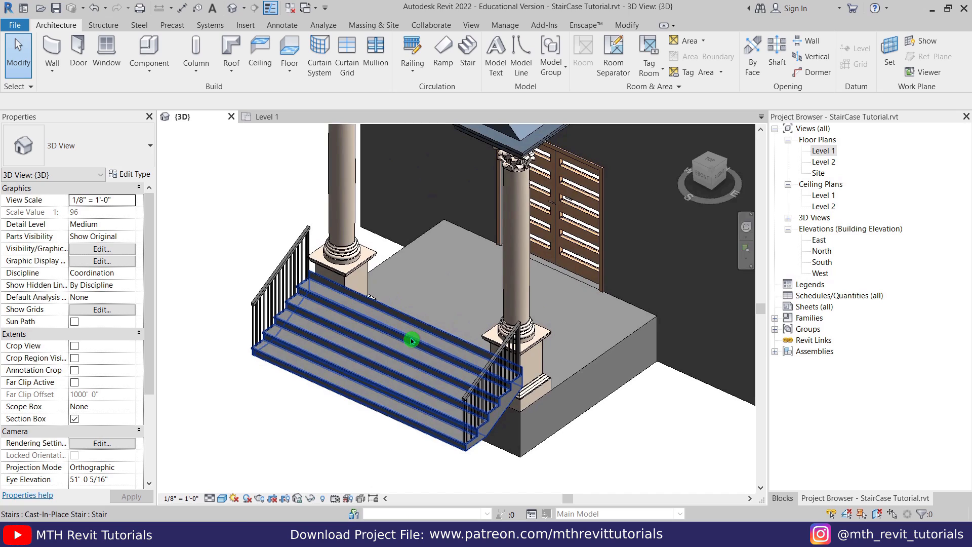
left_click(411, 341)
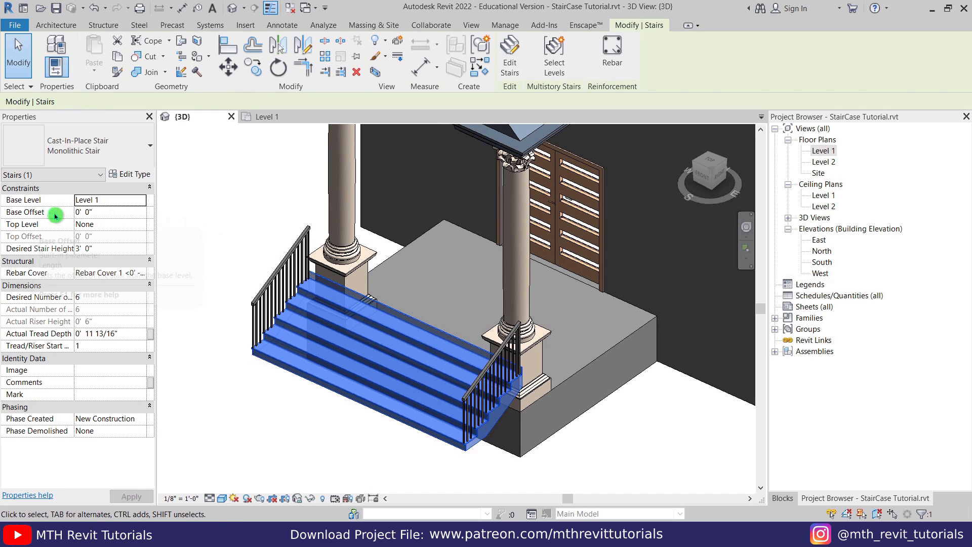
left_click(111, 211)
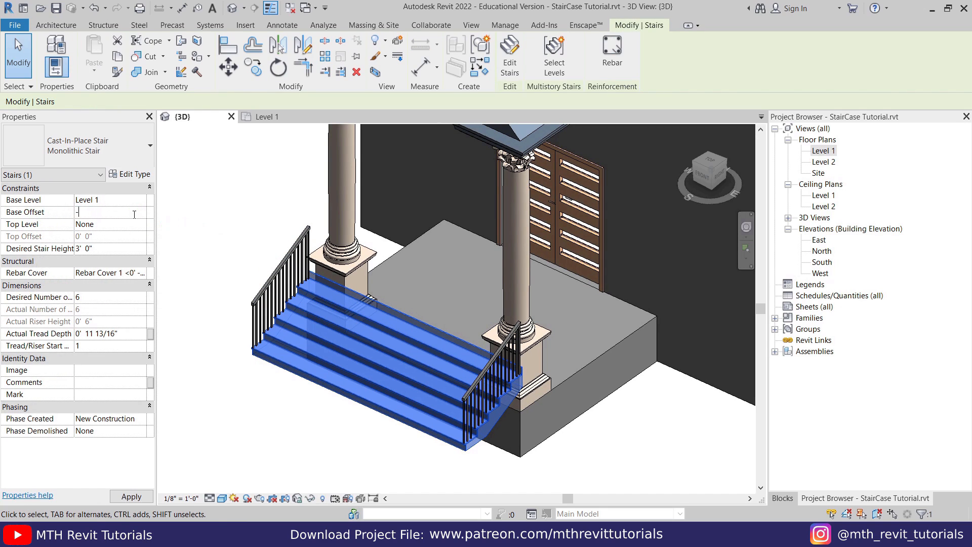
left_click(337, 328)
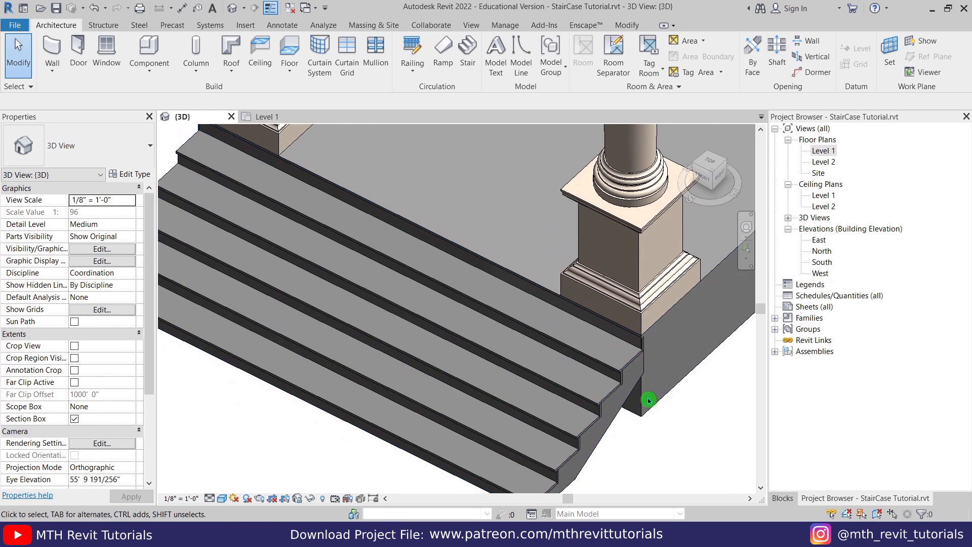
Step: Select the porch stair, enter Edit Stairs, and pick its monolithic run
left_click(149, 53)
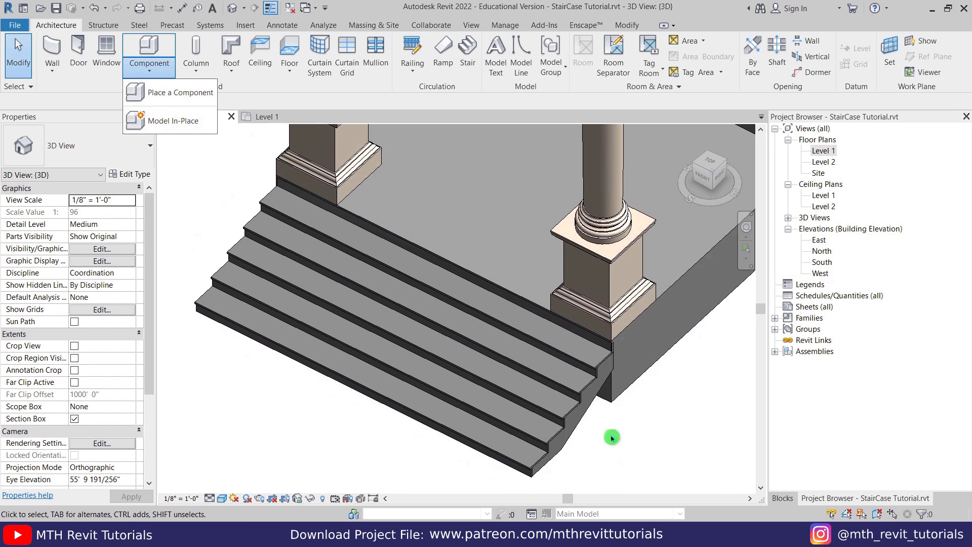
left_click(474, 340)
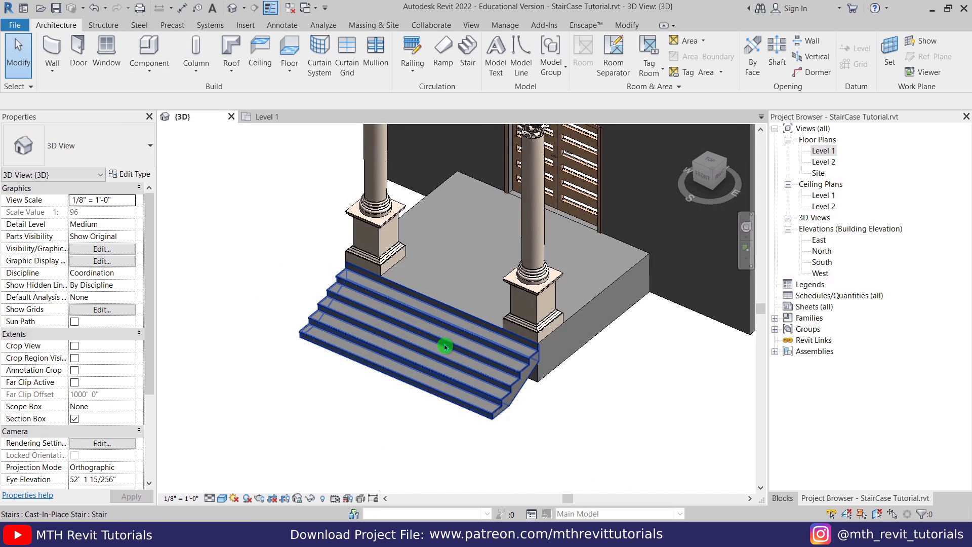
left_click(444, 345)
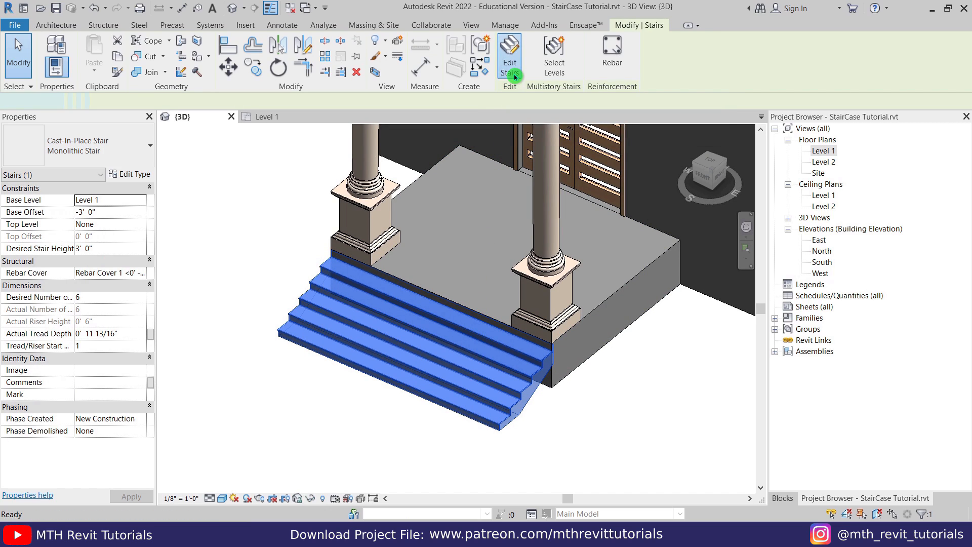
left_click(510, 53)
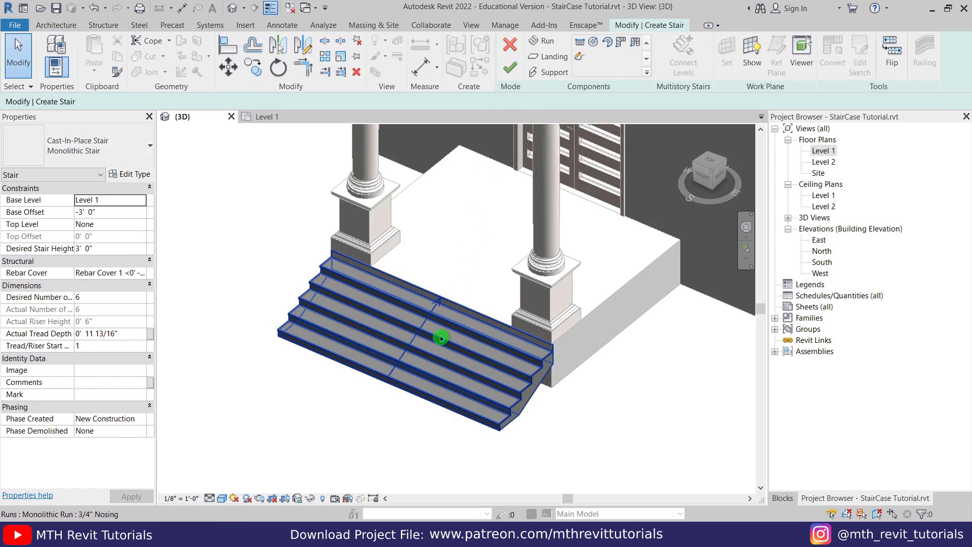
left_click(439, 338)
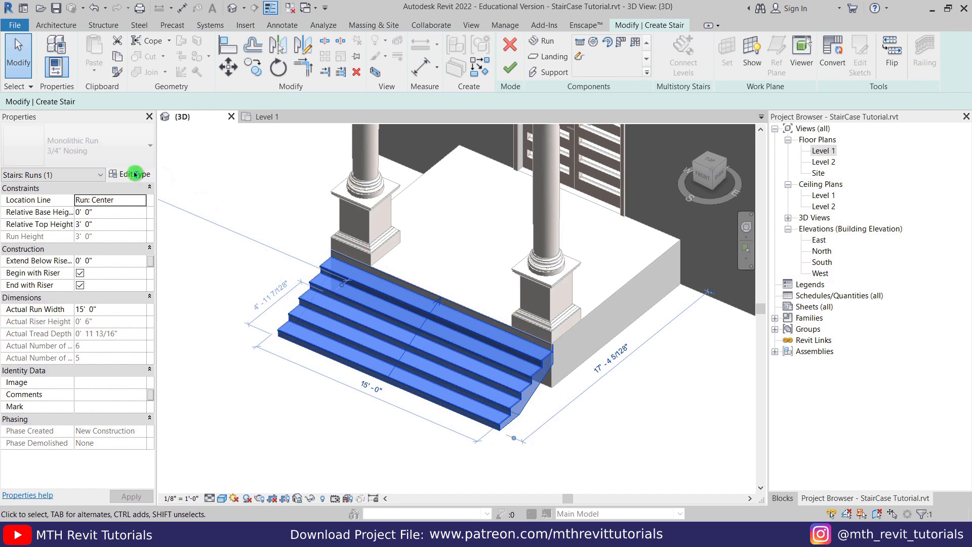
Step: Set the monolithic run type's Structural Depth to 2' in Type Properties
left_click(130, 174)
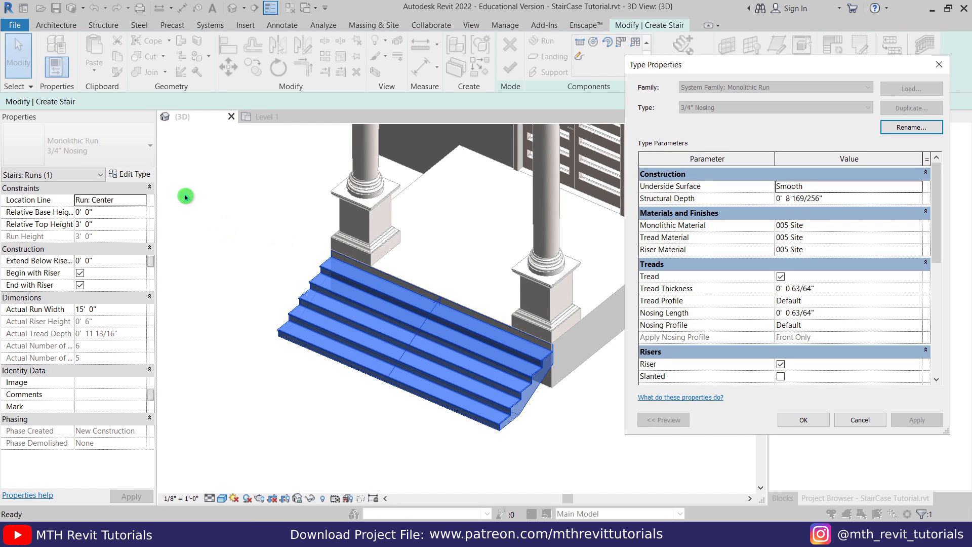
mouse_move(688, 203)
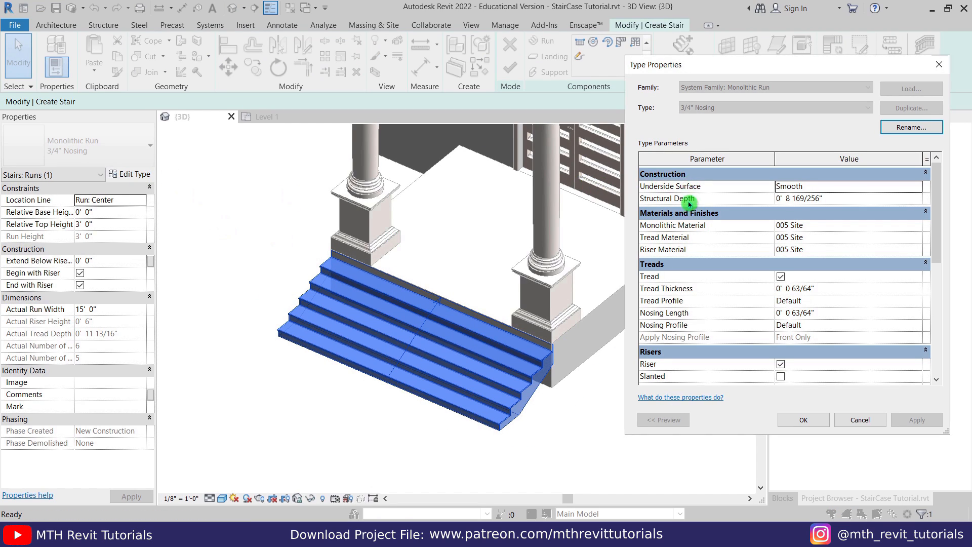
mouse_move(685, 195)
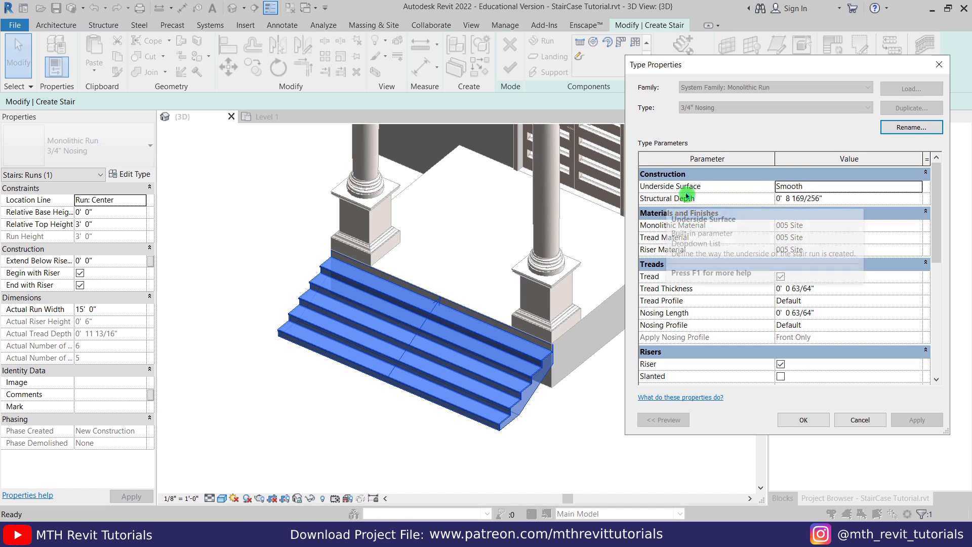
left_click(920, 186)
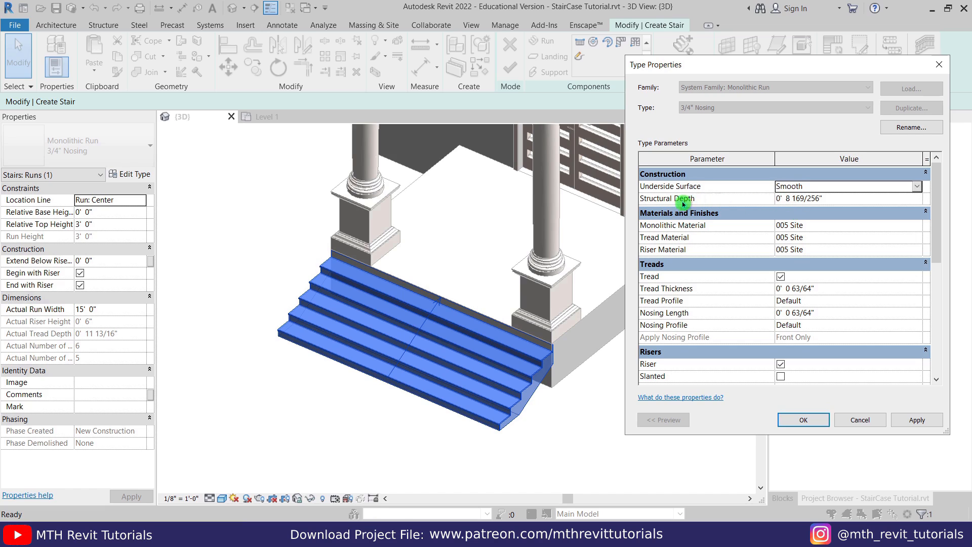
mouse_move(666, 199)
type("2")
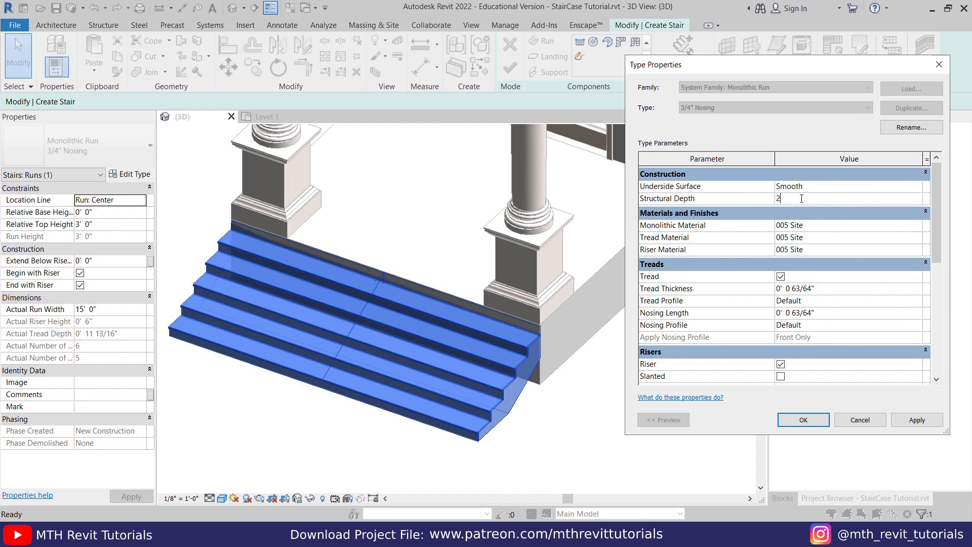
left_click(917, 419)
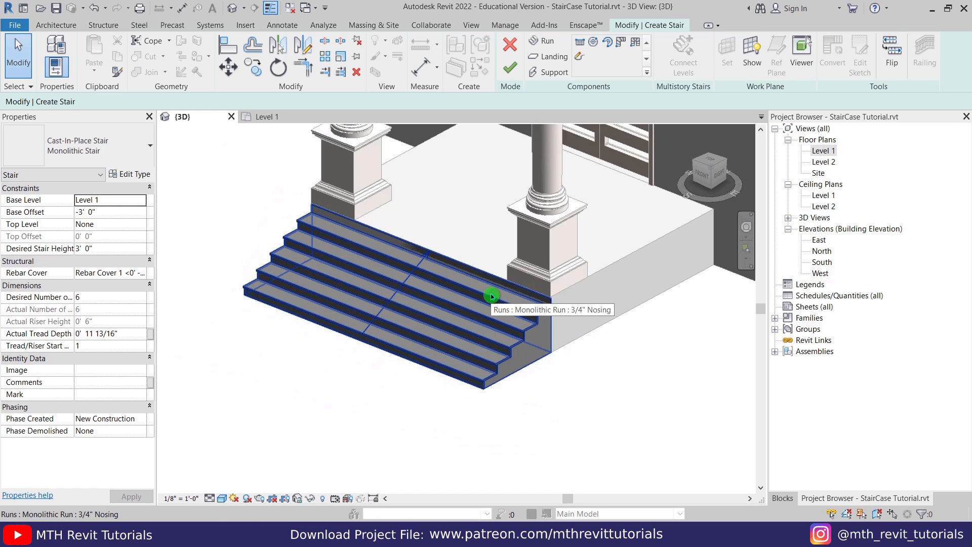
mouse_move(452, 303)
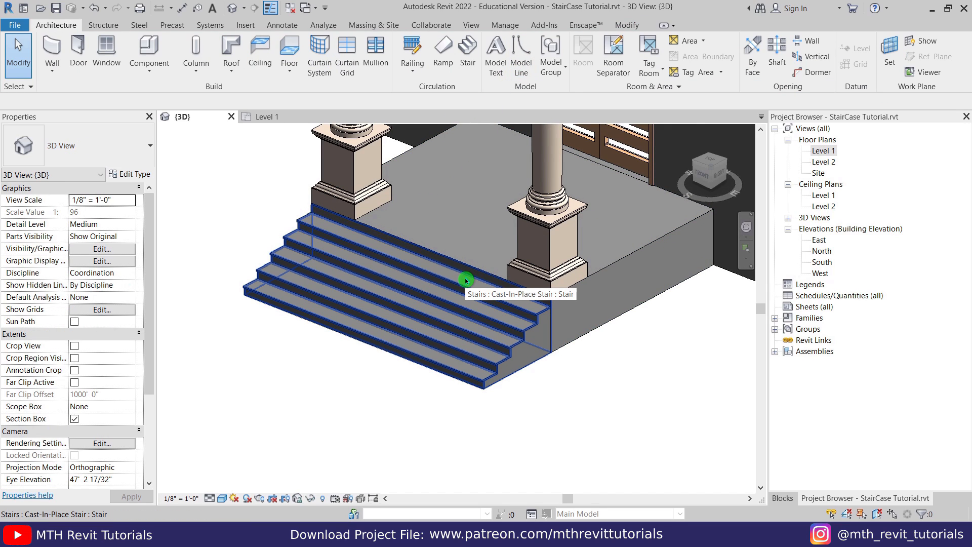
mouse_move(461, 286)
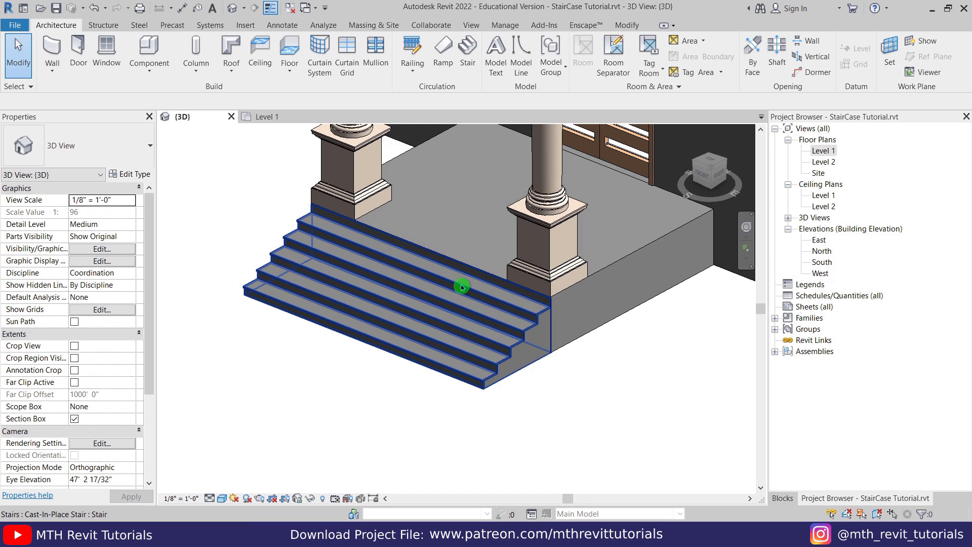
mouse_move(461, 287)
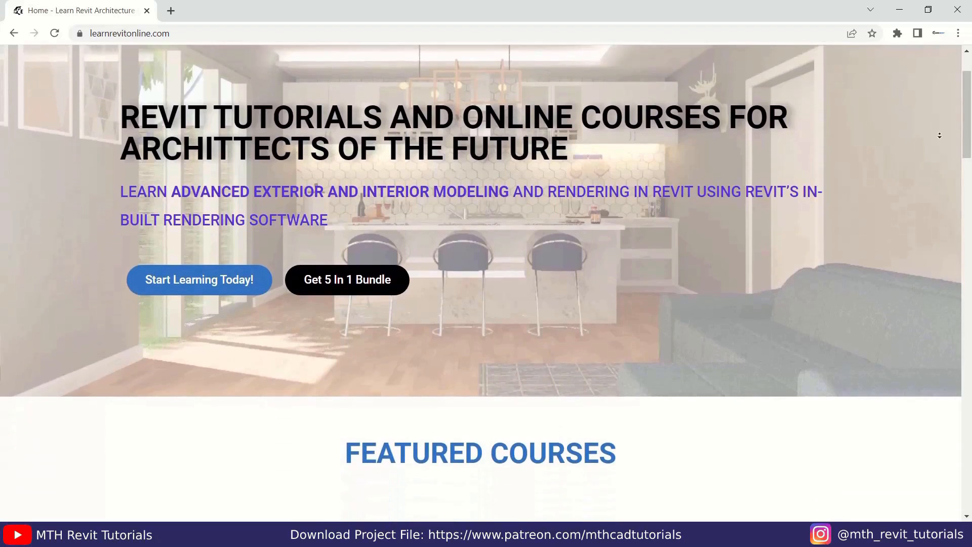
Step: Scroll through the featured Revit courses and render comparison on learnrevitonline.com
scroll("down", 3)
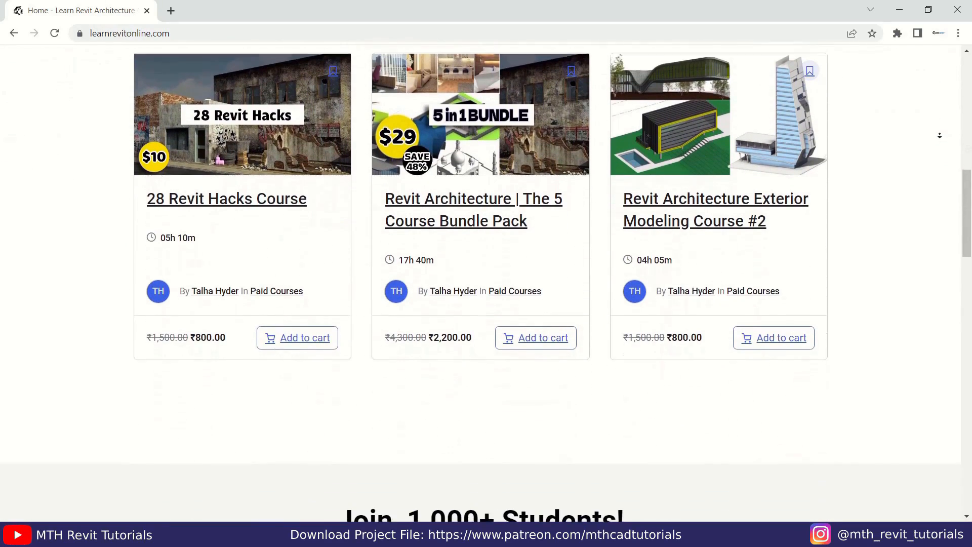
scroll("down", 3)
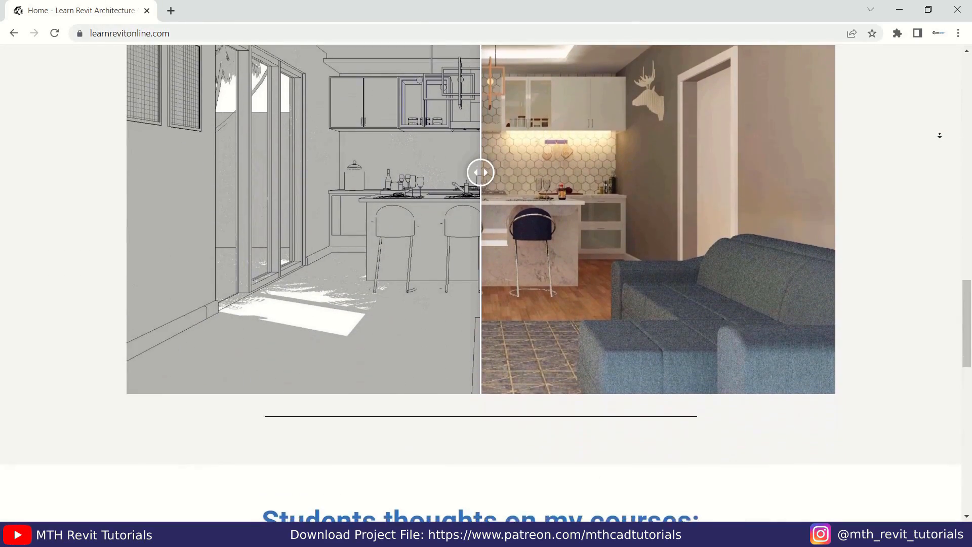
scroll("down", 3)
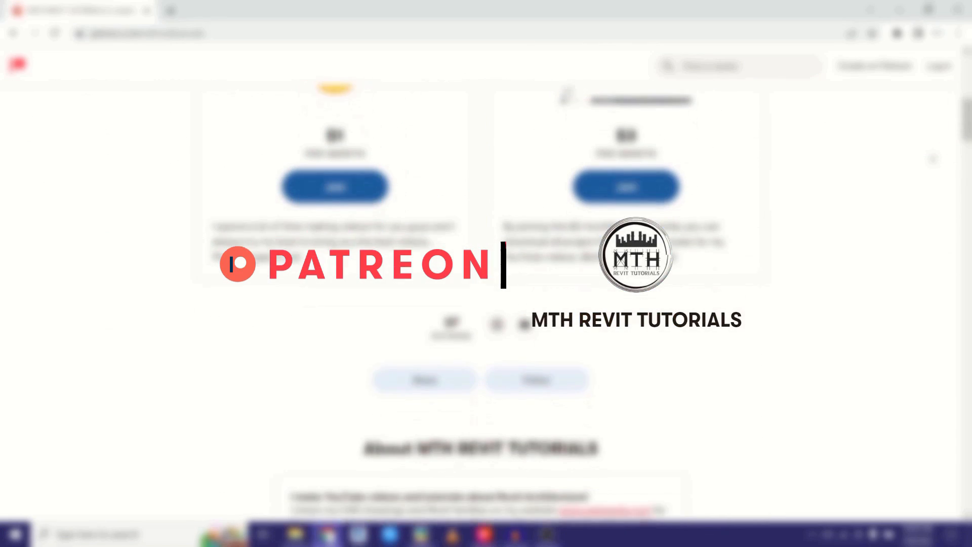
scroll("up", 3)
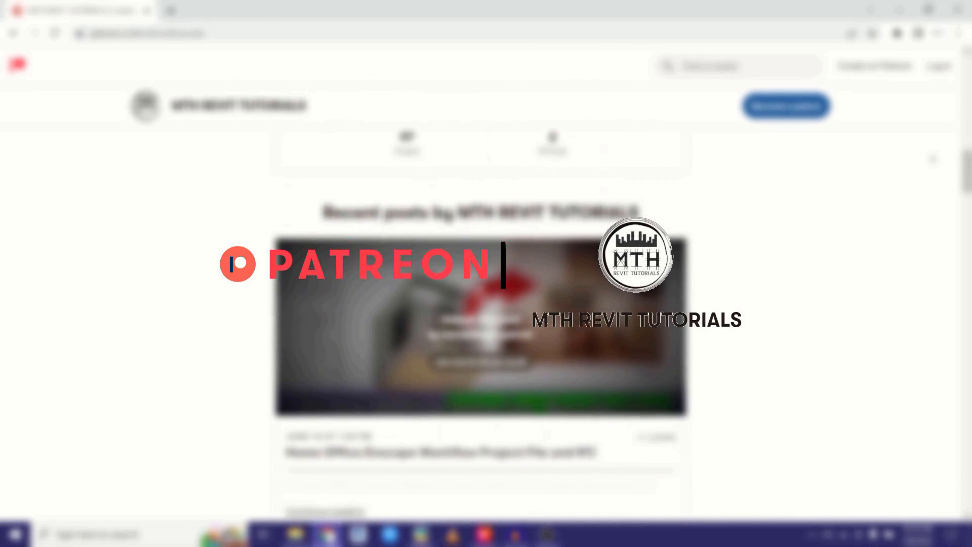